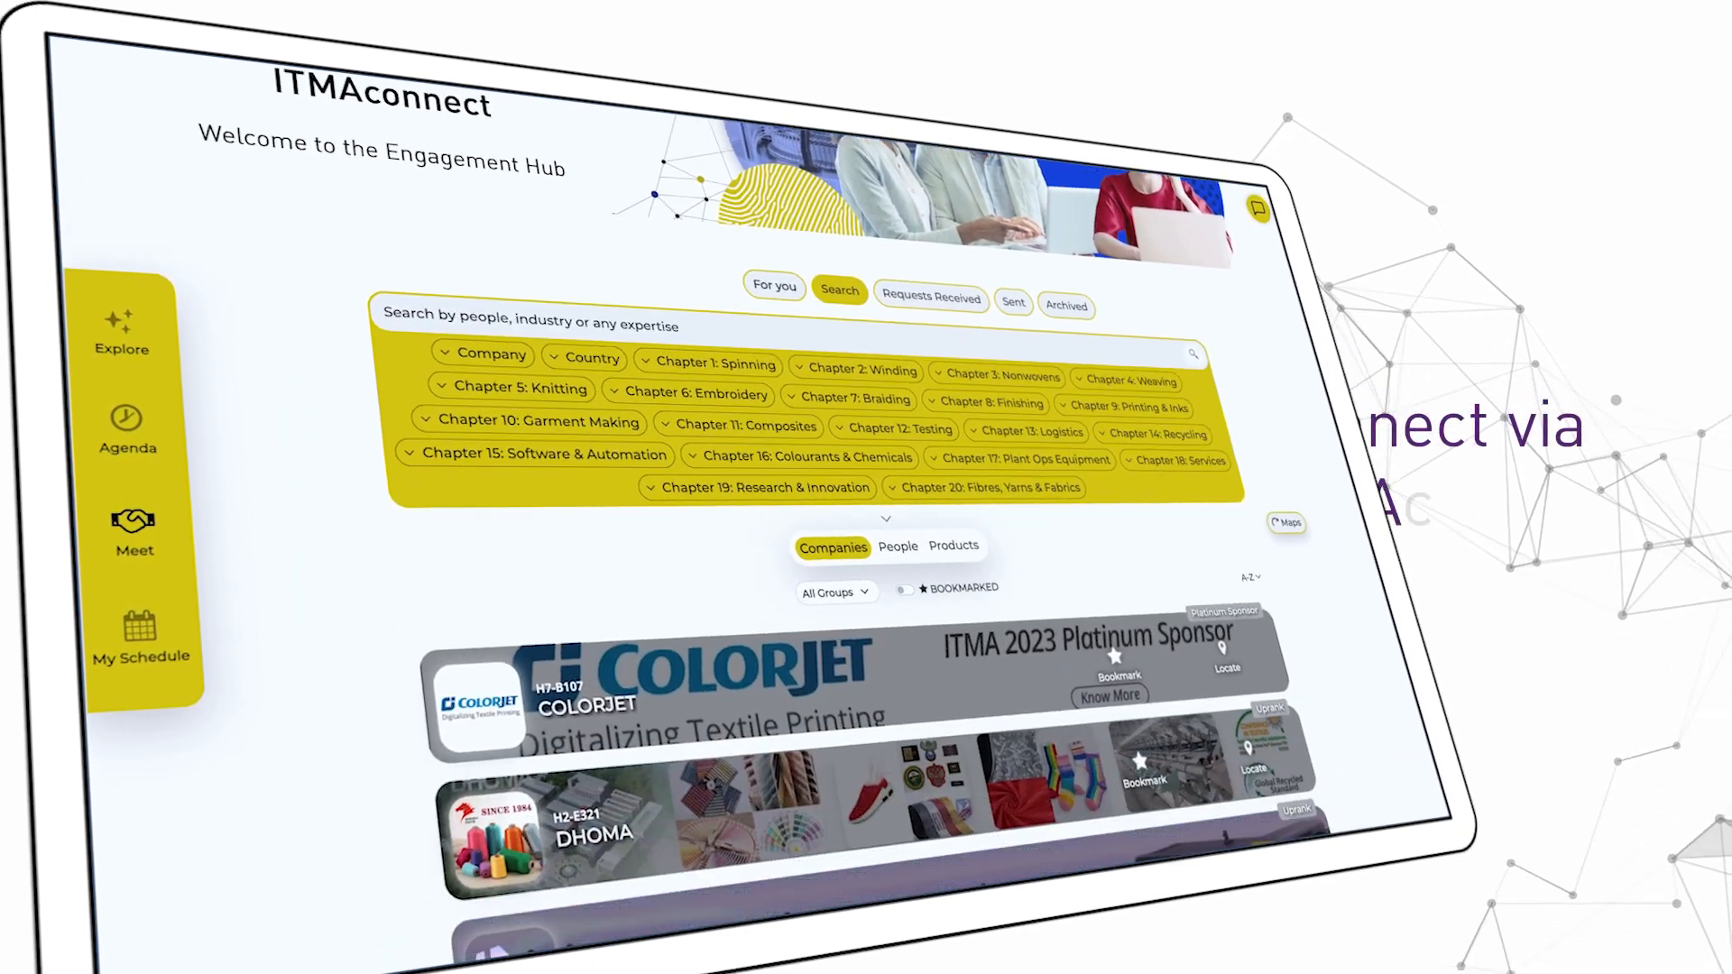
Step: Switch the Engagement Hub search results from companies to people
{"action": "scroll", "scroll_direction": "down", "scroll_amount": 3}
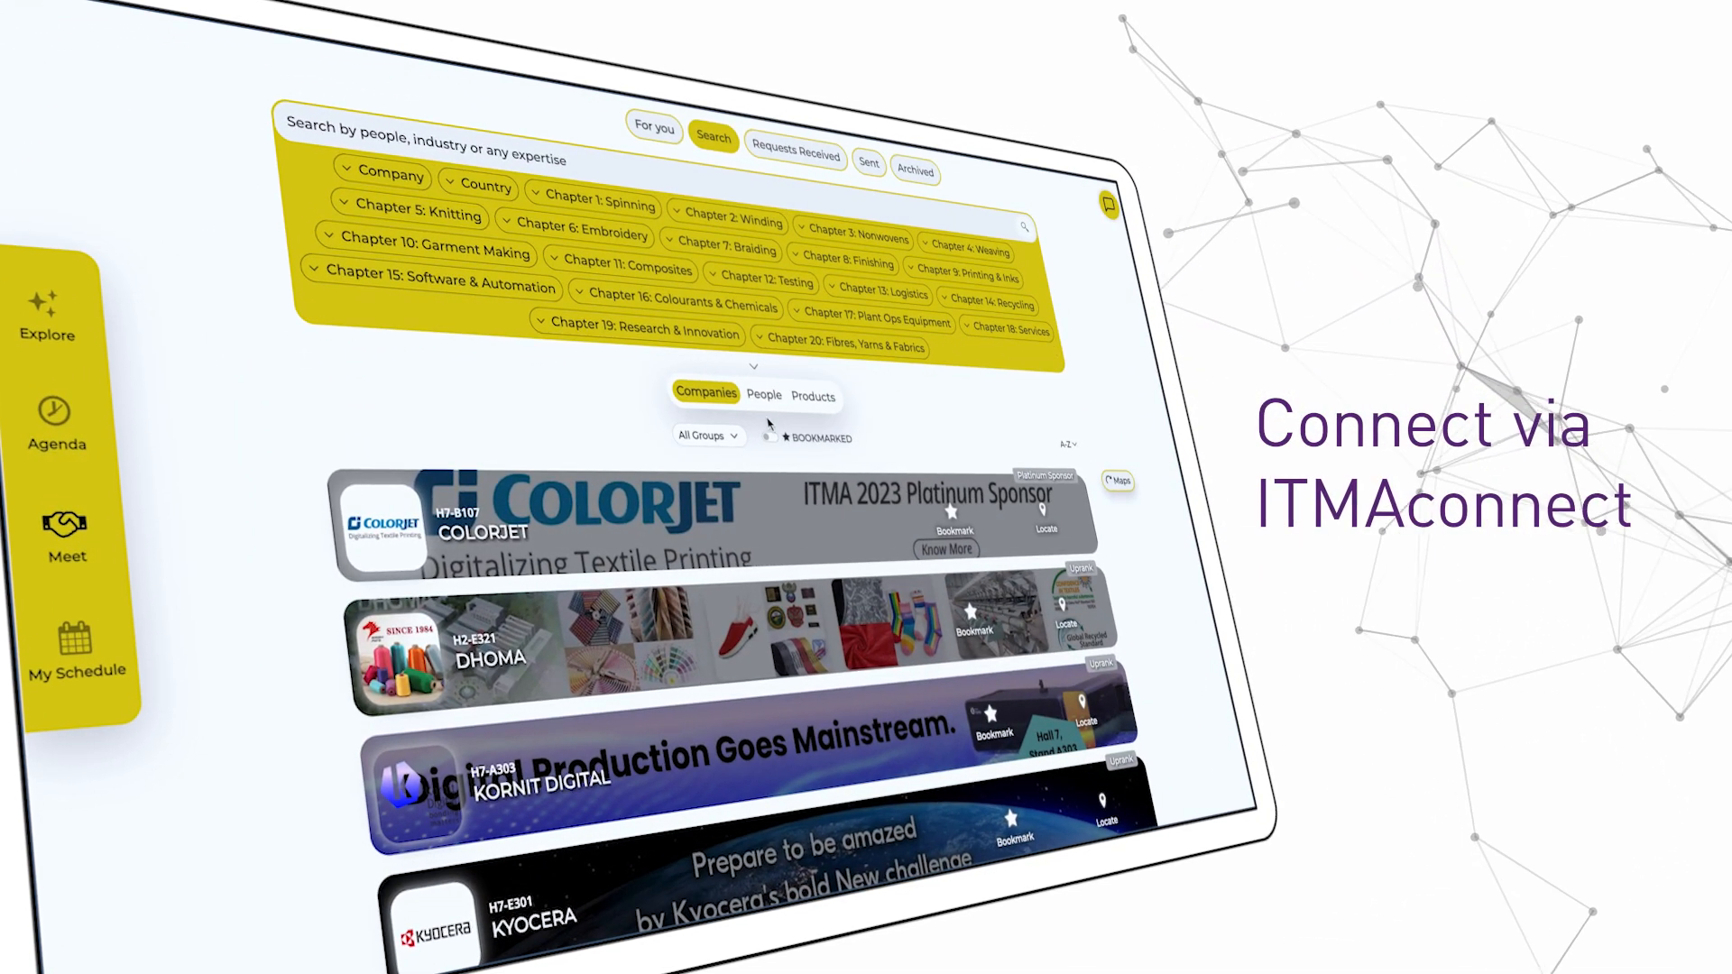
{"action": "left_click", "coordinate": [763, 394]}
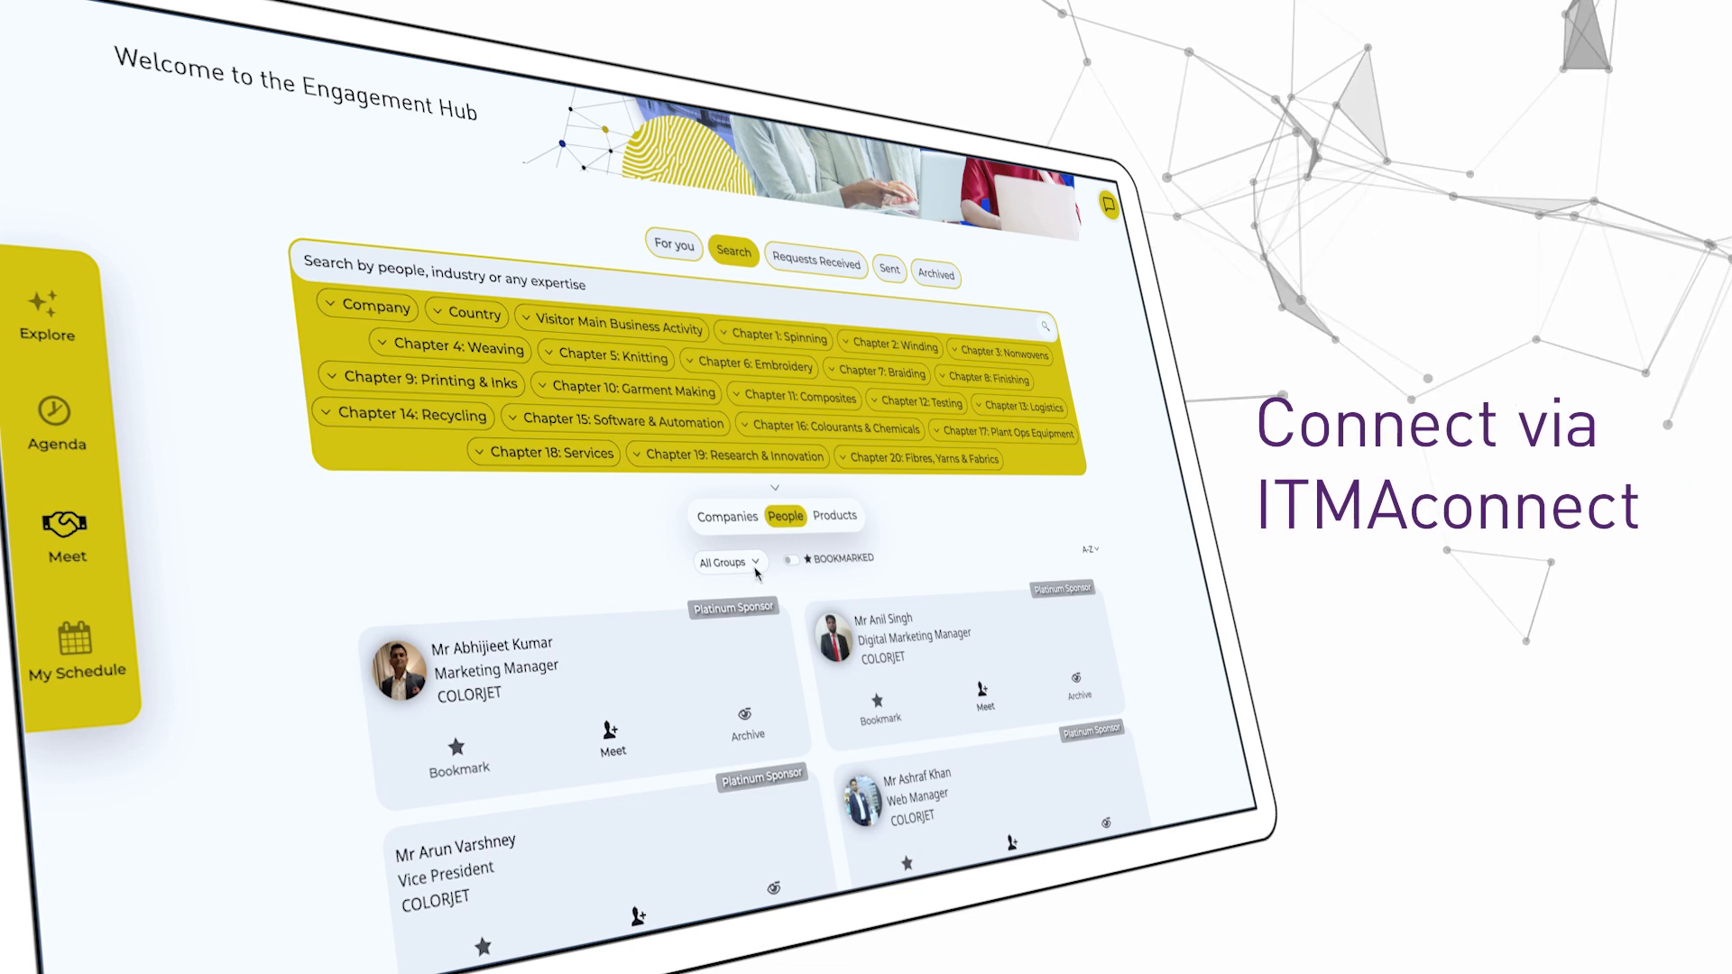
{"action": "left_click", "coordinate": [724, 562]}
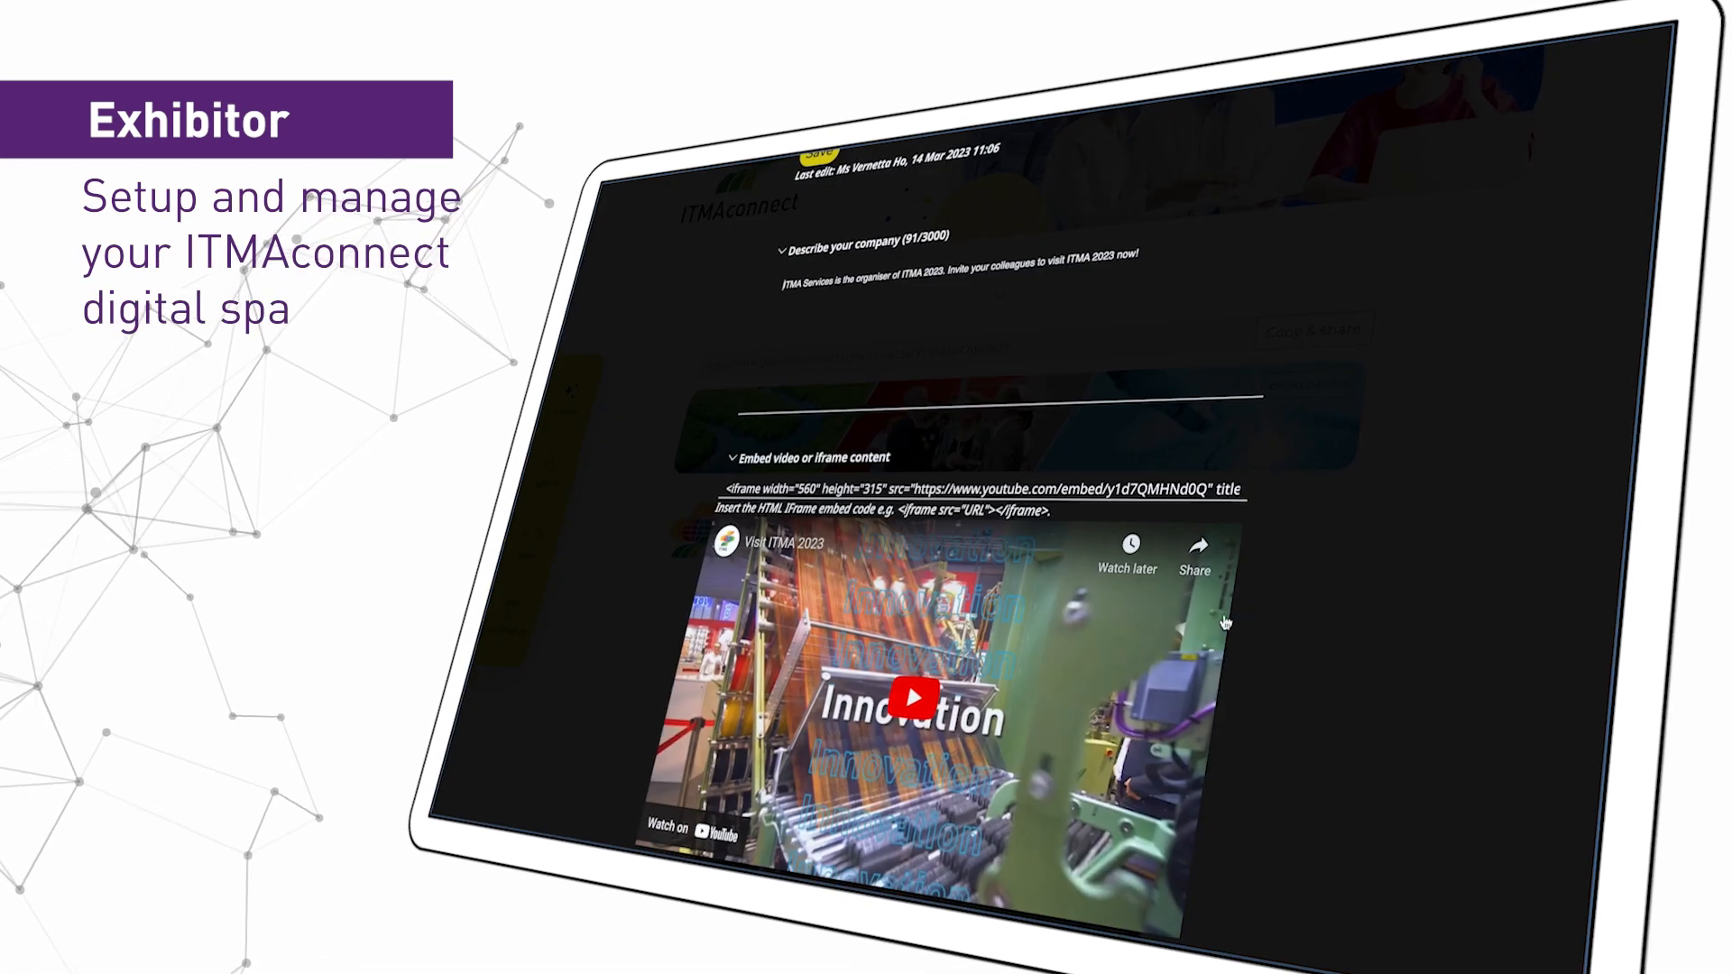
Step: Scroll the company profile to its description and embedded ITMA 2023 video
{"action": "scroll", "scroll_direction": "down", "scroll_amount": 3}
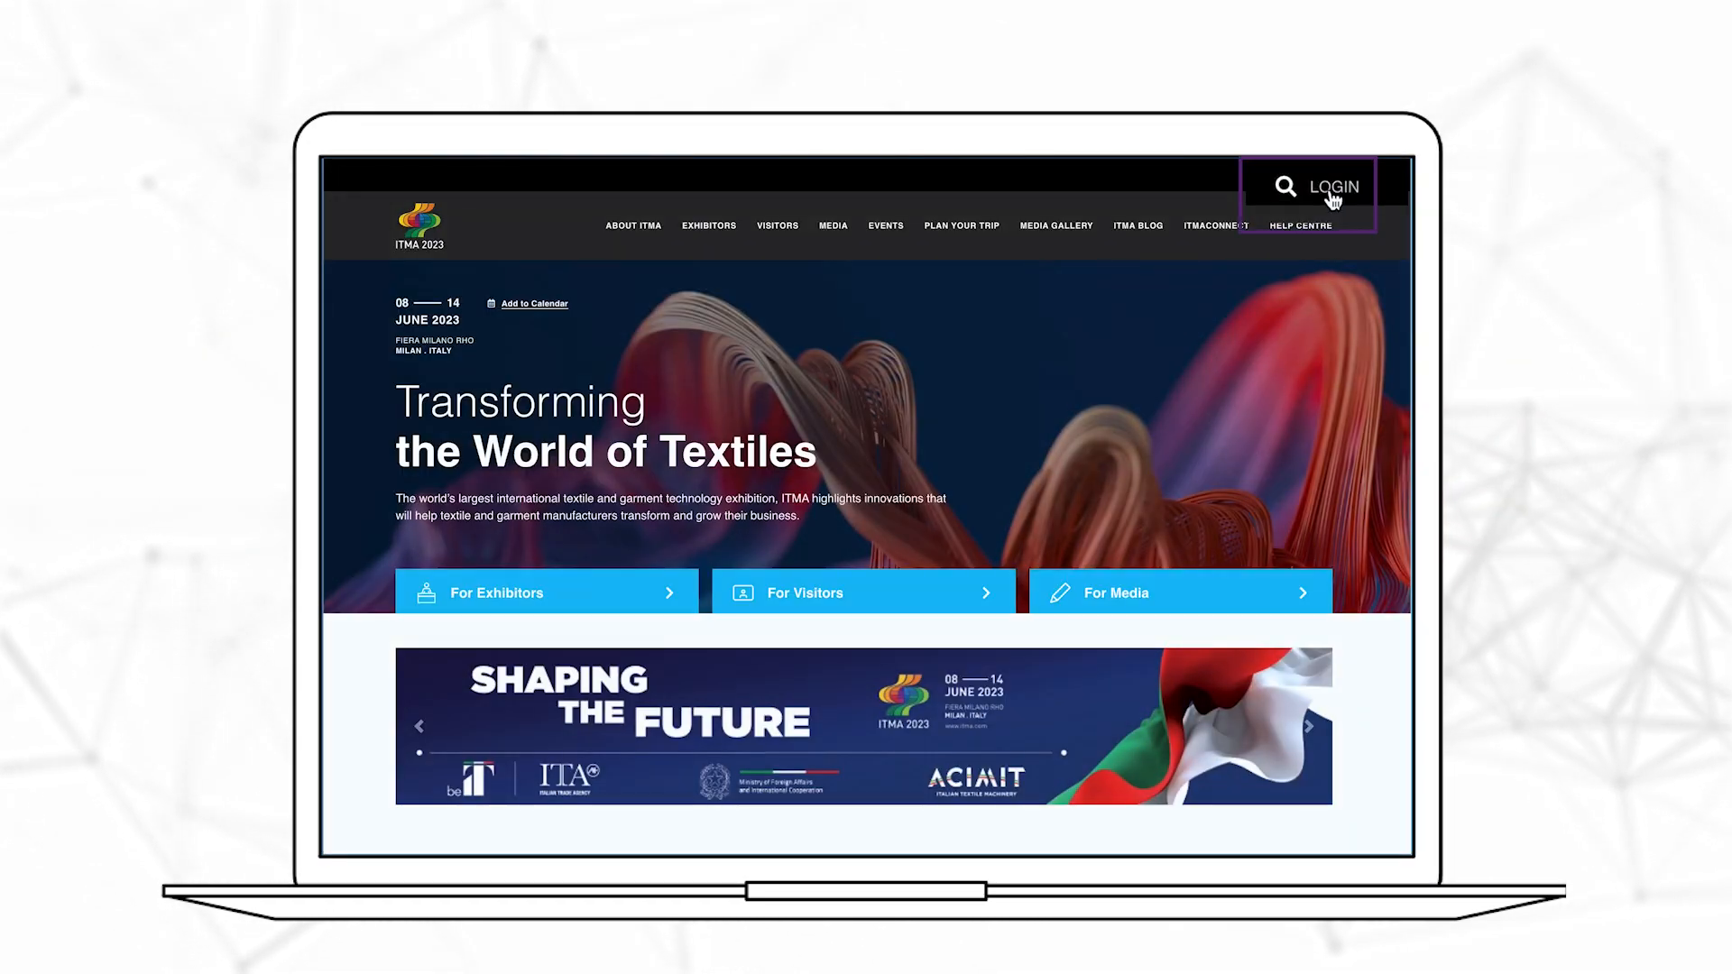
Step: Go to the ITMAconnect eShop login page from the ITMA 2023 homepage and select the email field
{"action": "left_click", "coordinate": [1335, 186]}
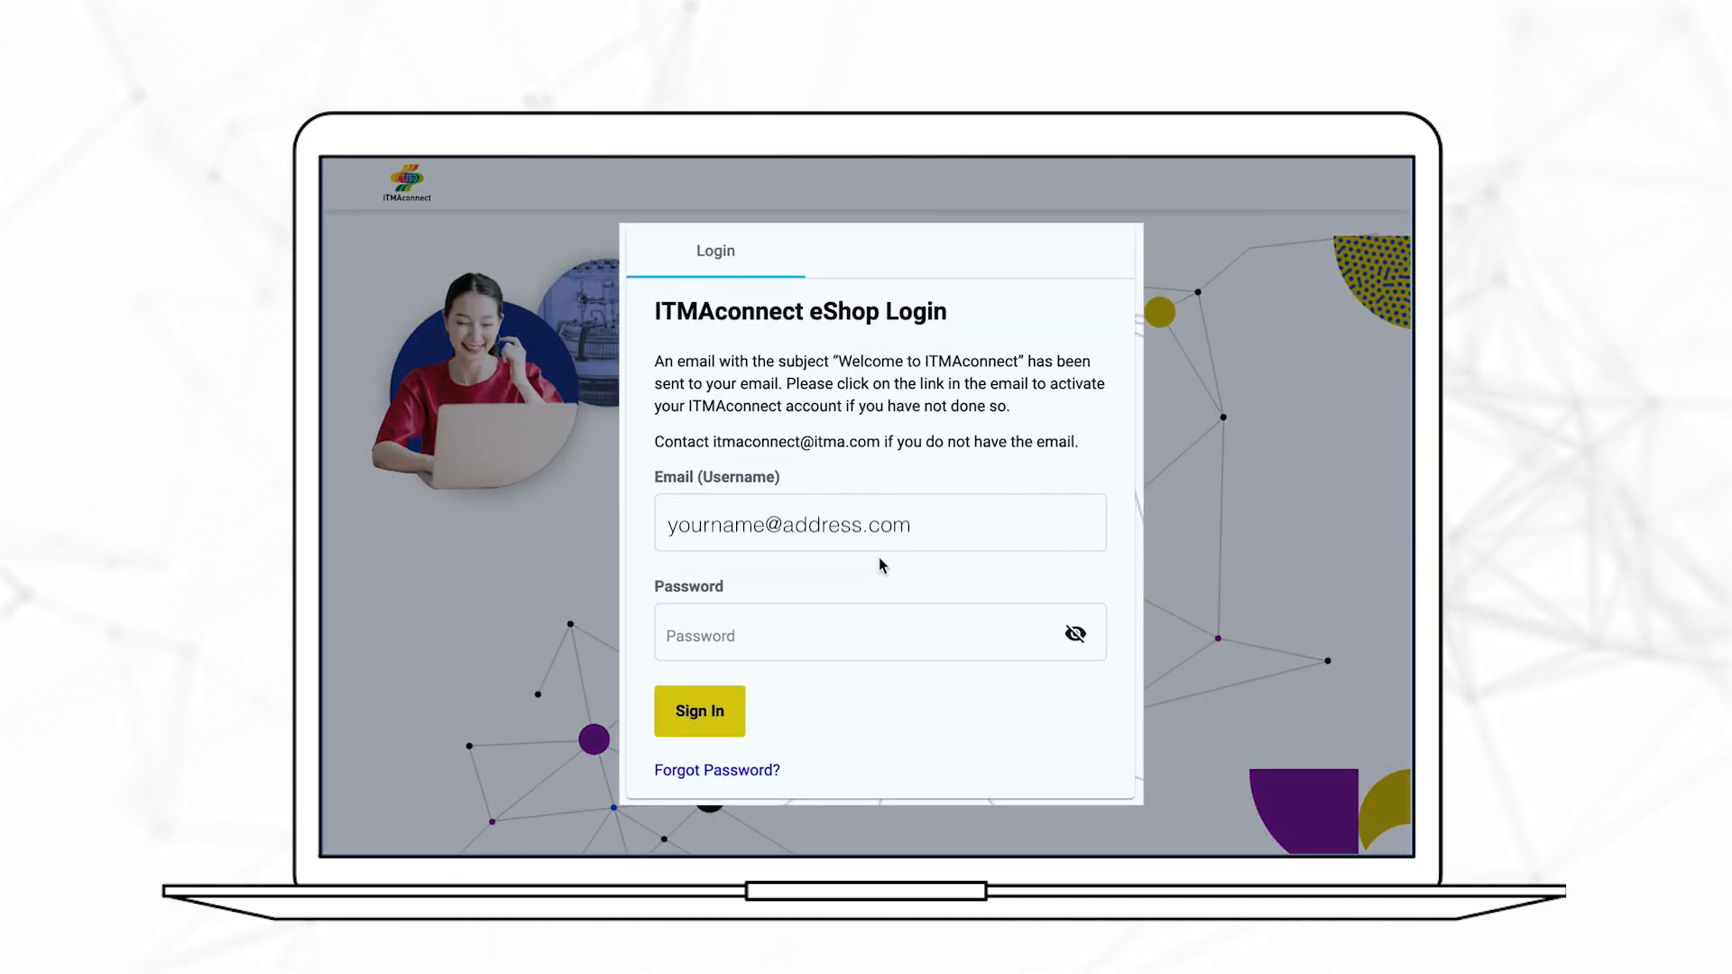
{"action": "left_click", "coordinate": [698, 710]}
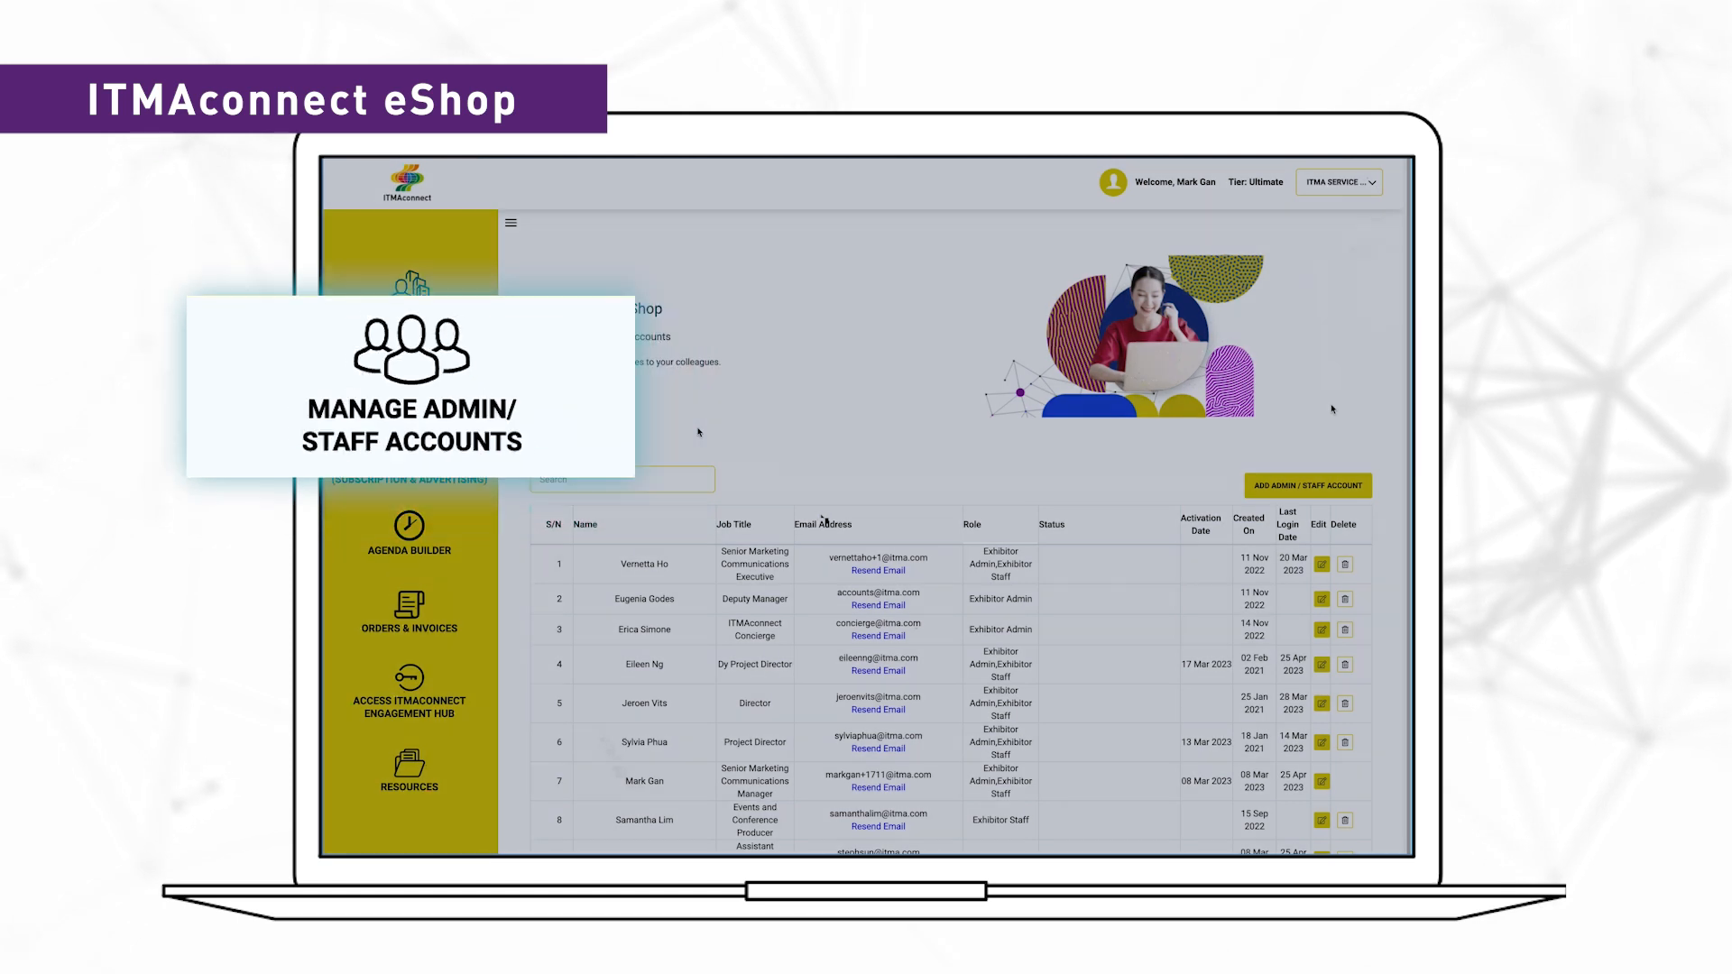
Step: View the eShop and the company's Orders & Invoices summary
{"action": "left_click", "coordinate": [409, 464]}
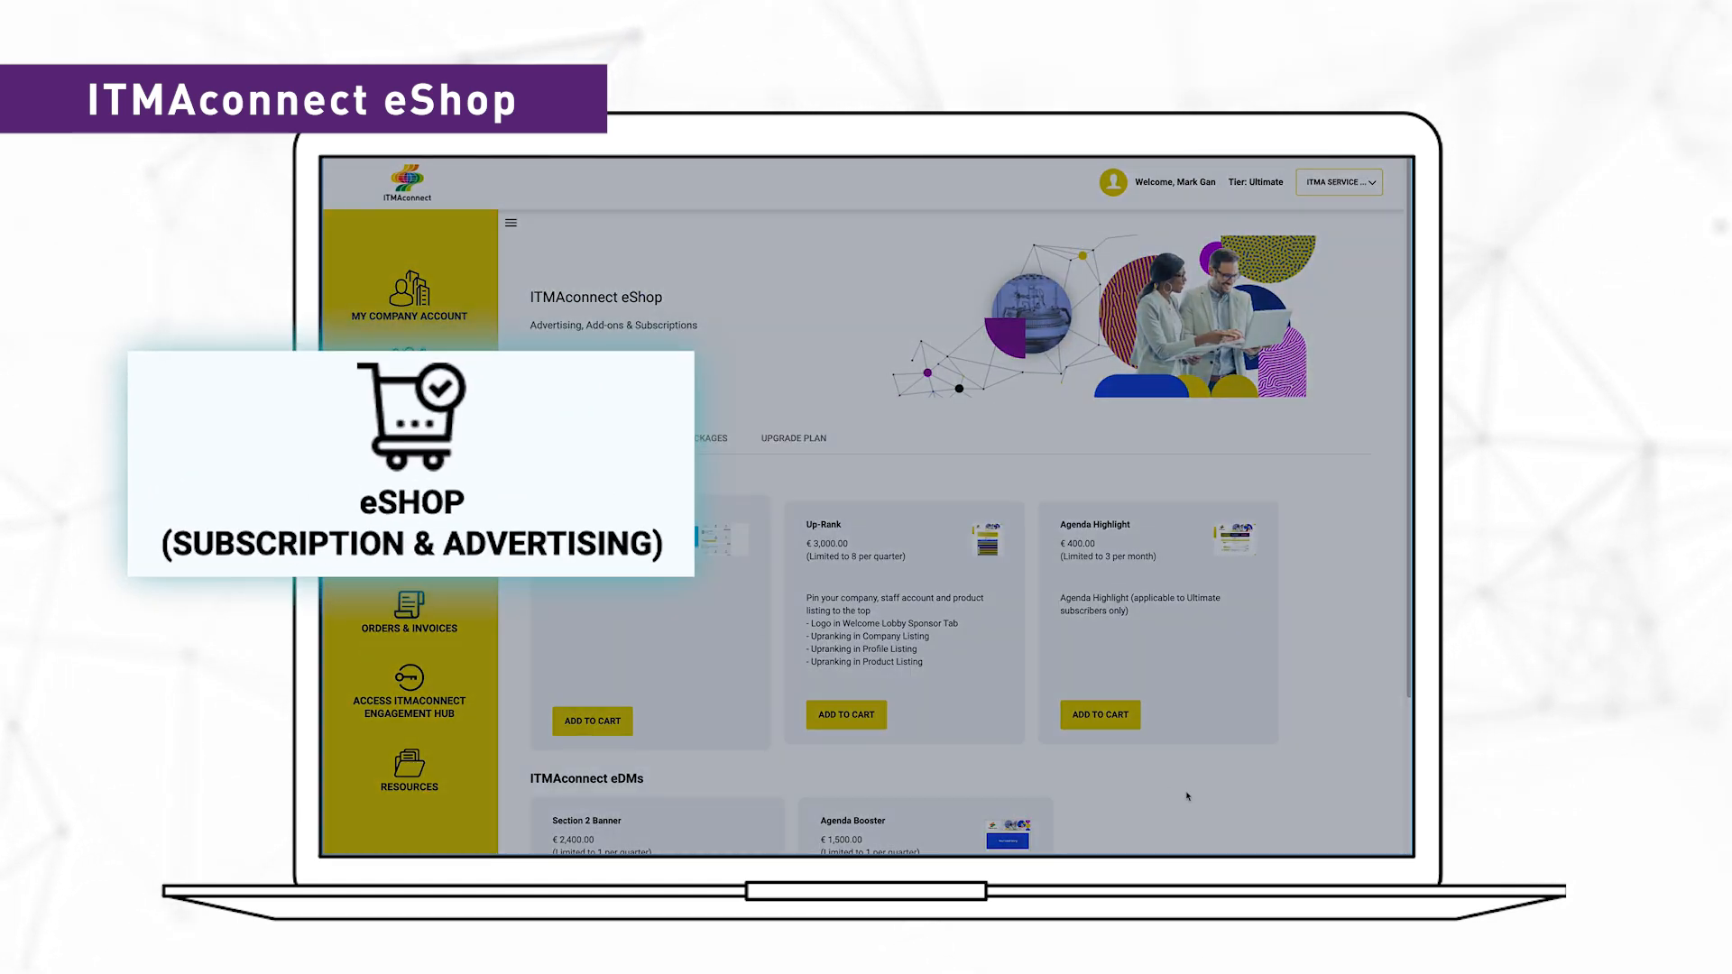
{"action": "left_click", "coordinate": [409, 613]}
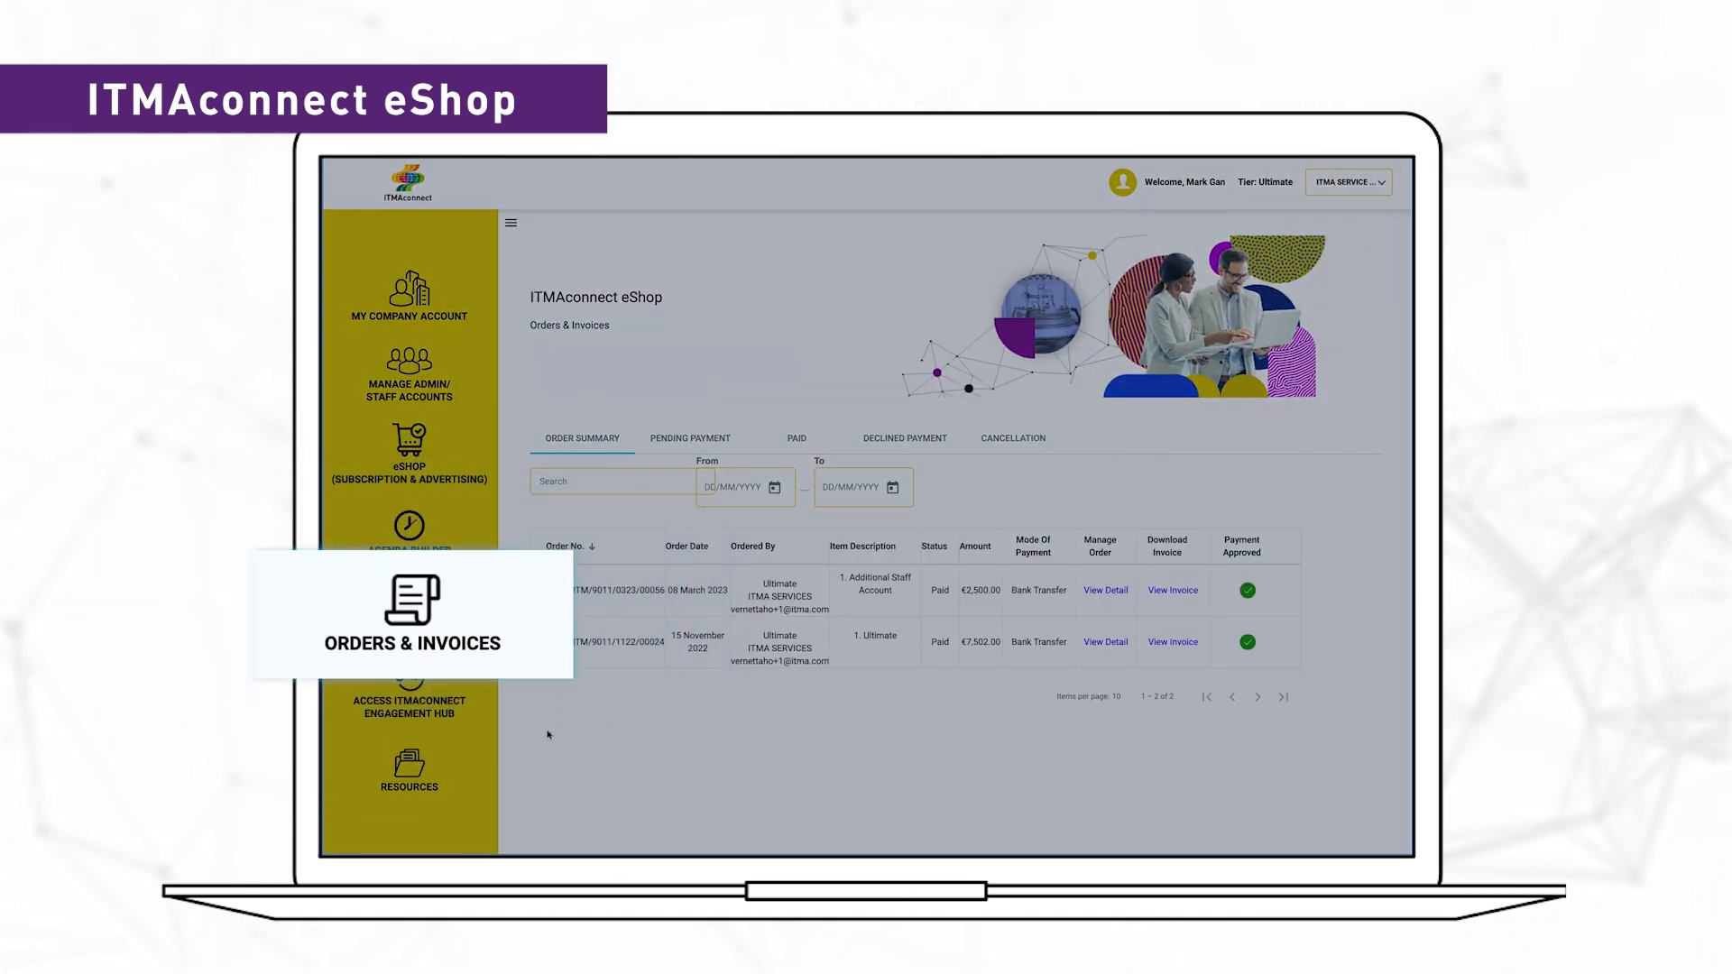
{"action": "left_click", "coordinate": [409, 685]}
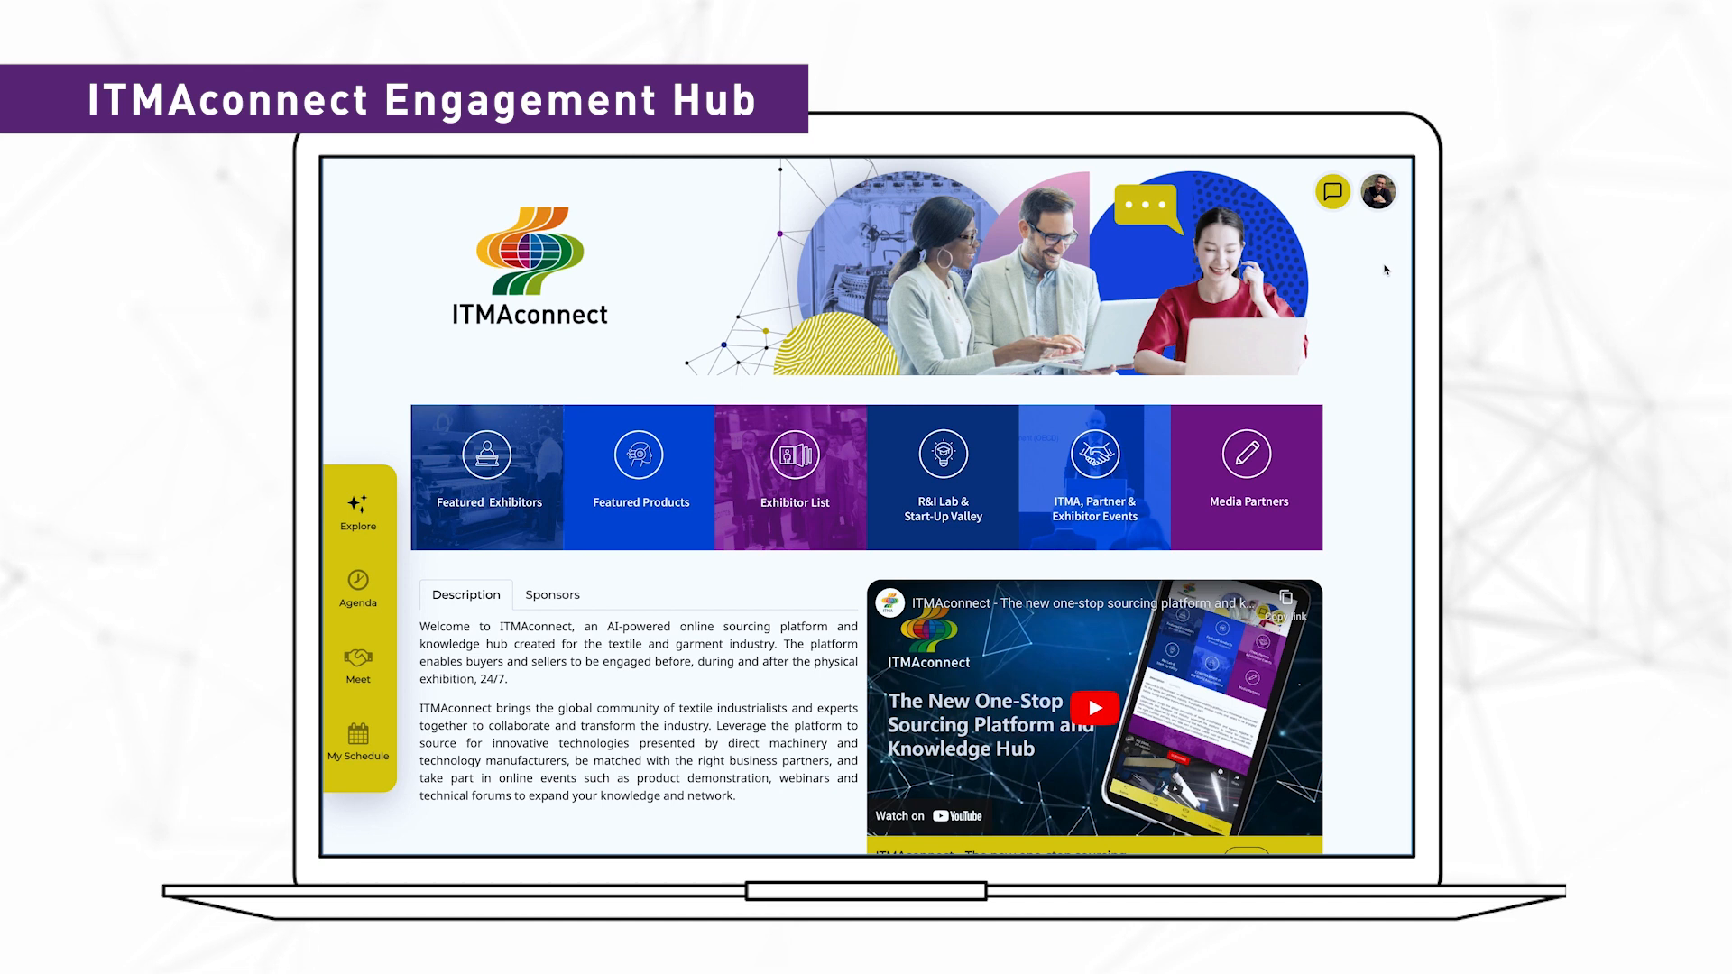
Step: Enter the Engagement Hub home with featured exhibitors, products and intro video
{"action": "left_click", "coordinate": [1377, 192]}
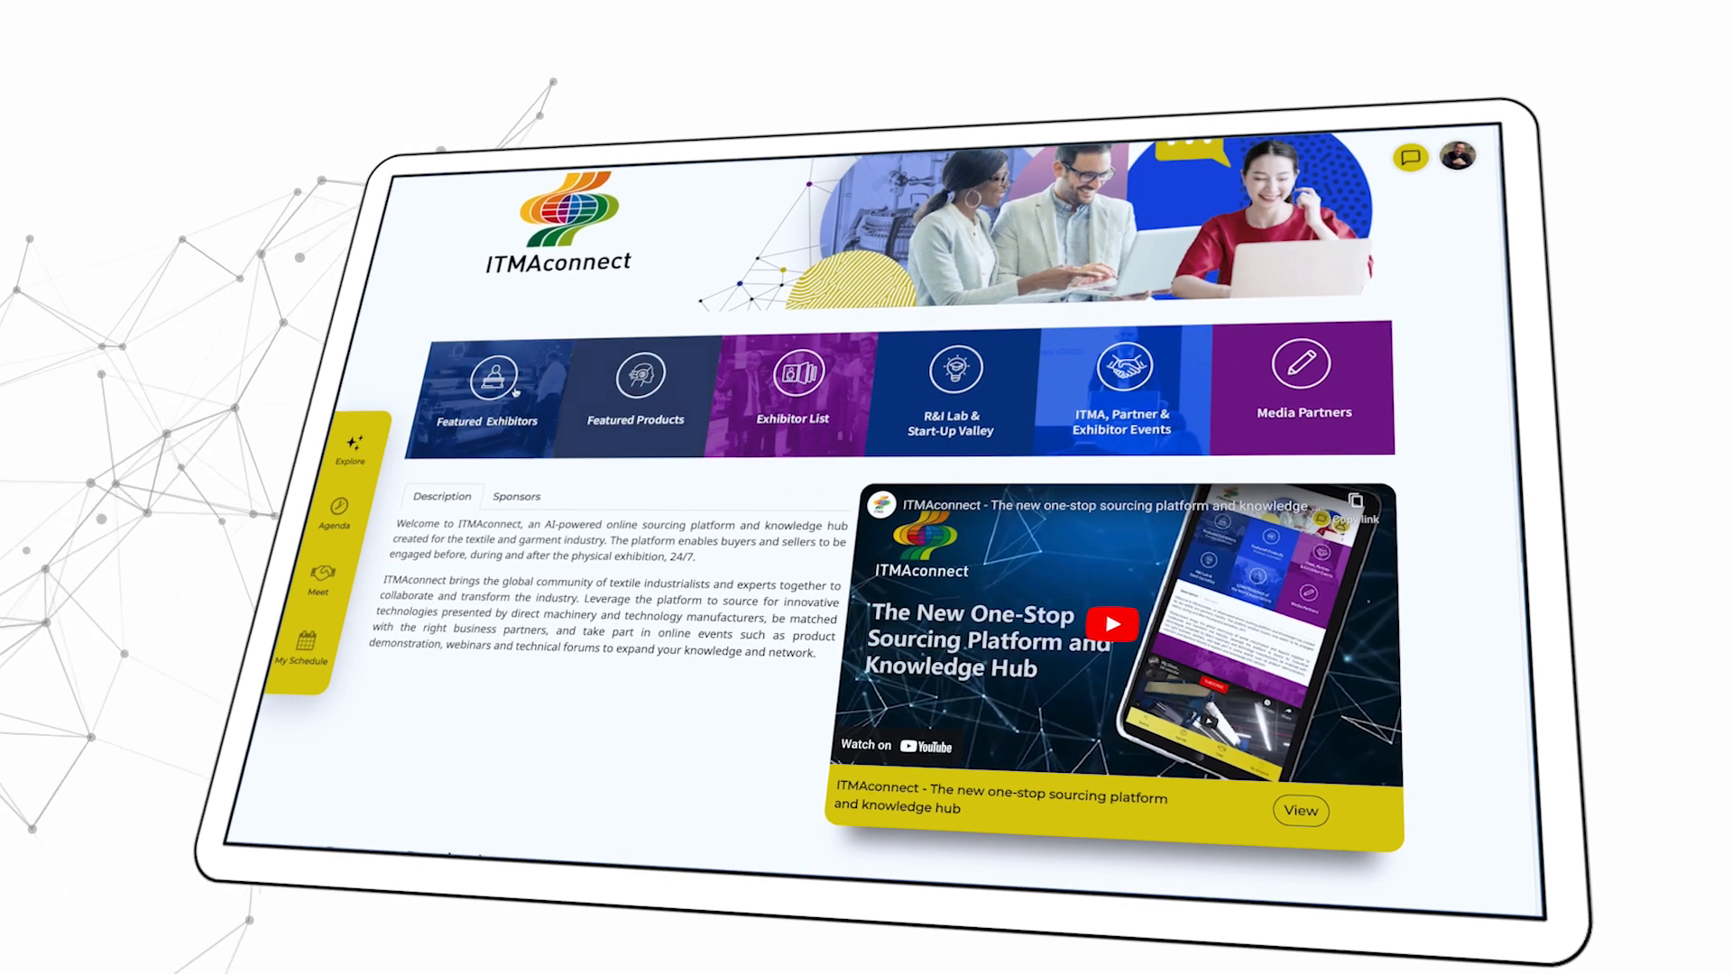
{"action": "left_click", "coordinate": [317, 575]}
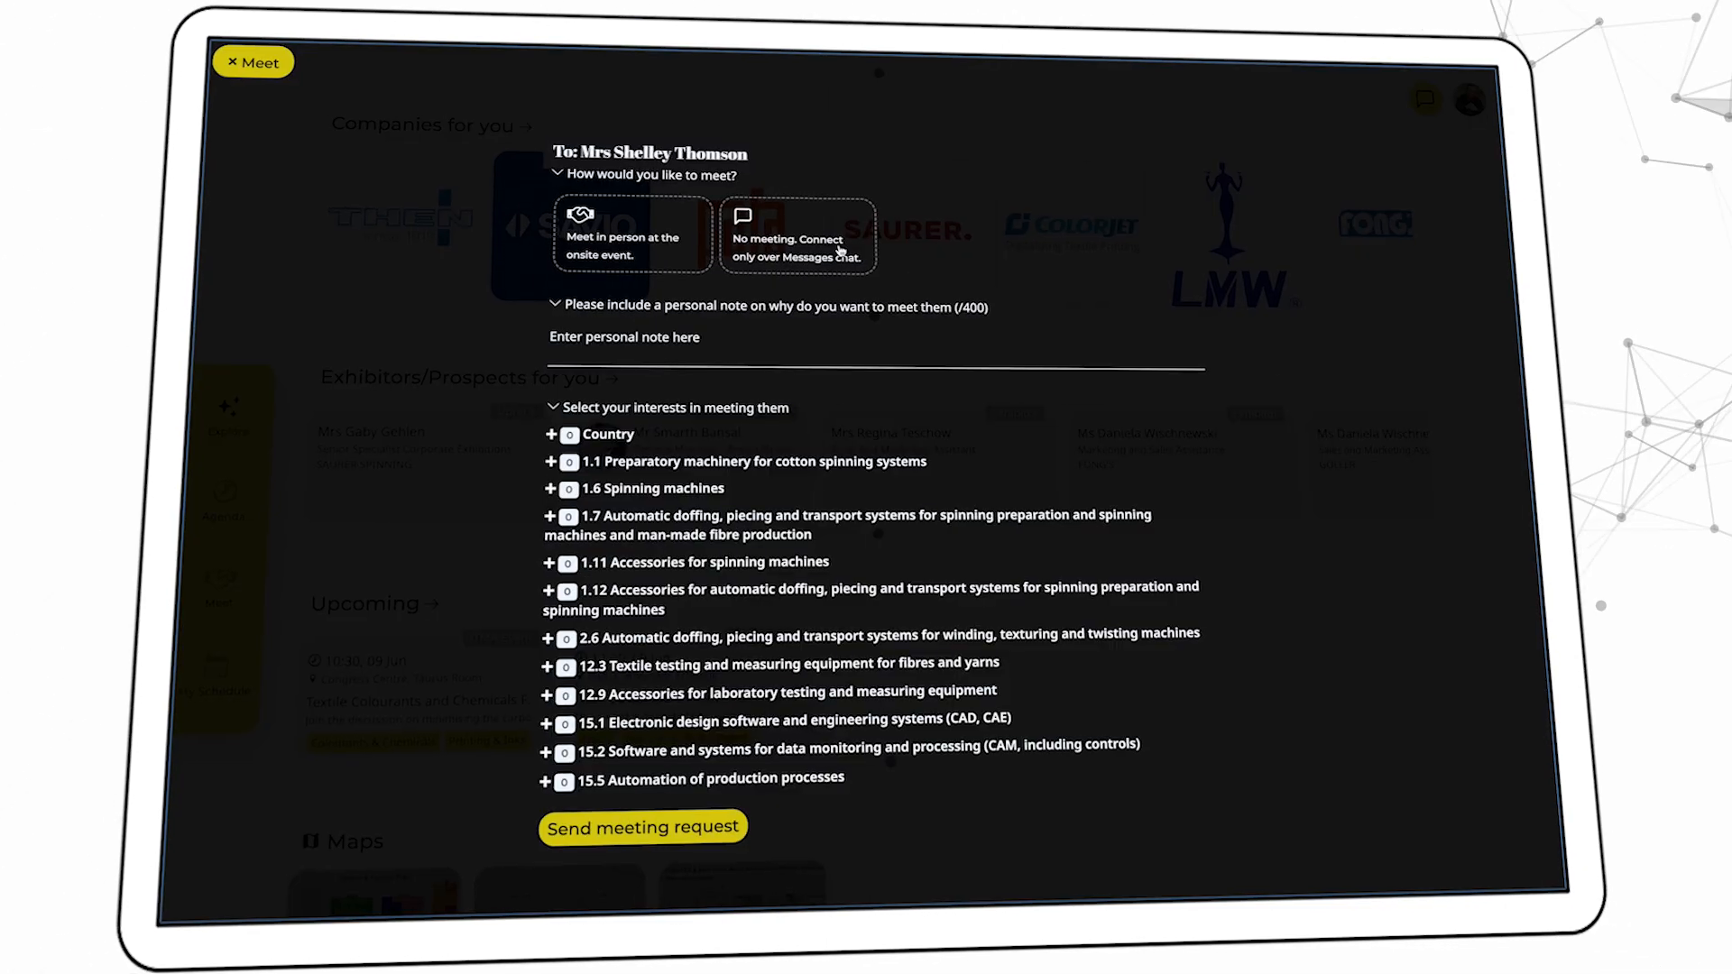
Step: Choose a meeting option and write 'Hi, Mrs Thomson, shall we meet at your booth?'
{"action": "left_click", "coordinate": [794, 237]}
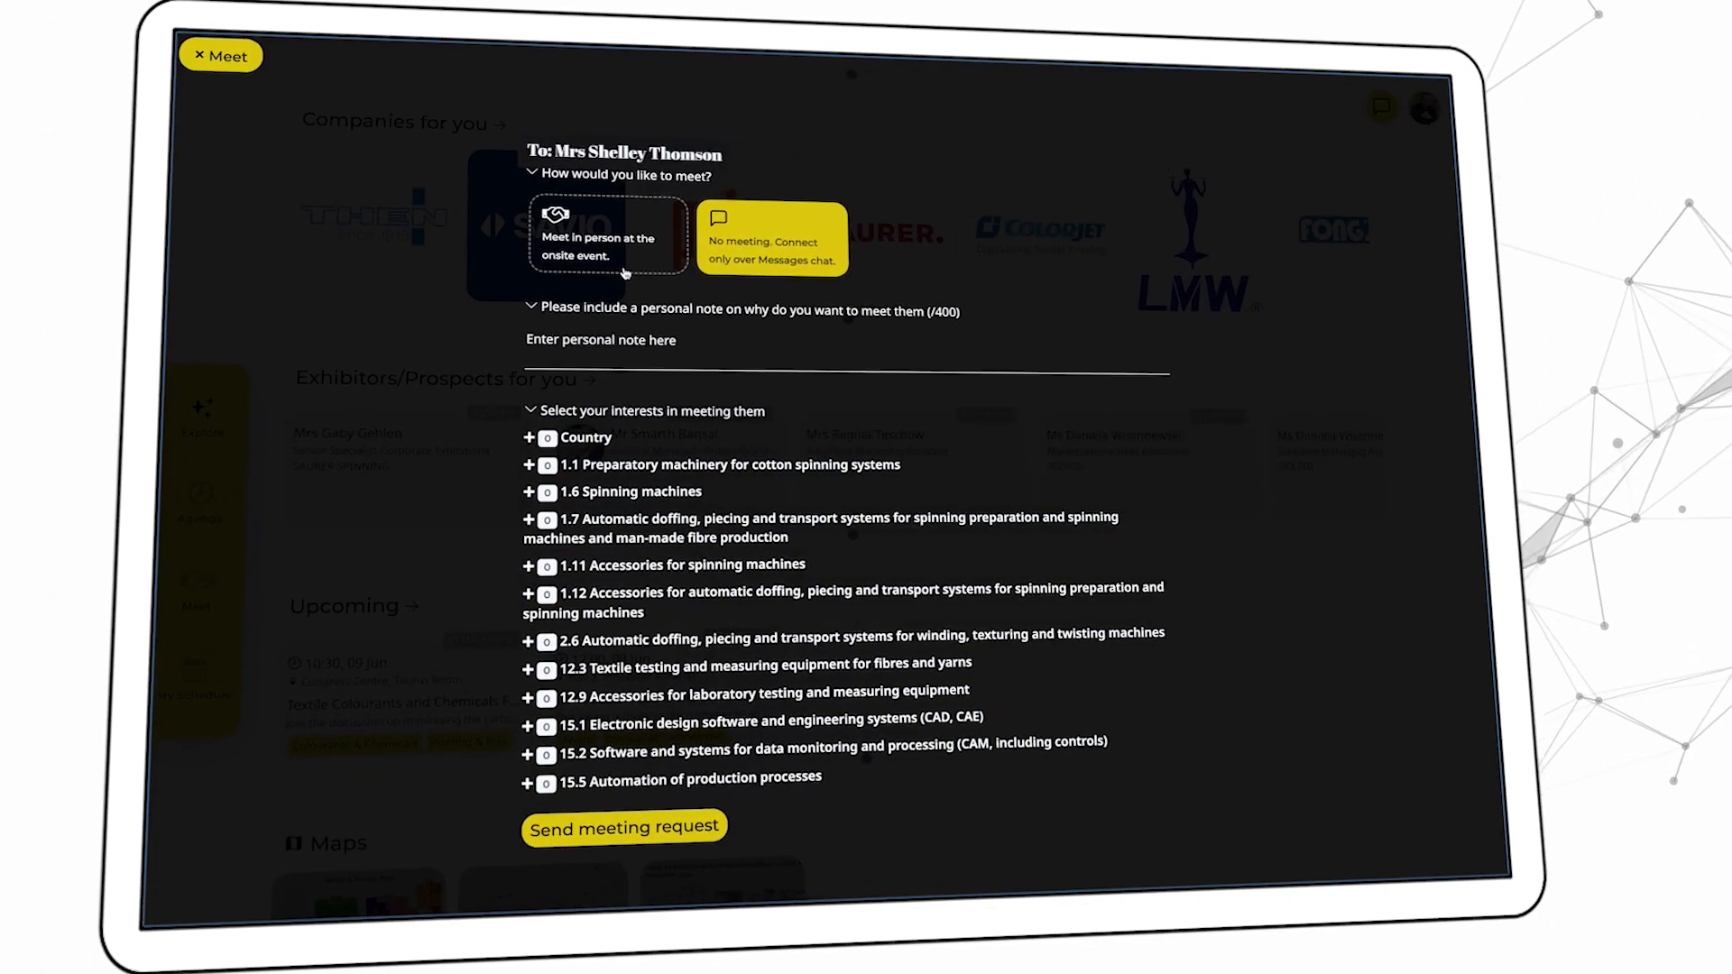
{"action": "type", "text": "Hi, Mrs Thomson, shall we meet at your booth?"}
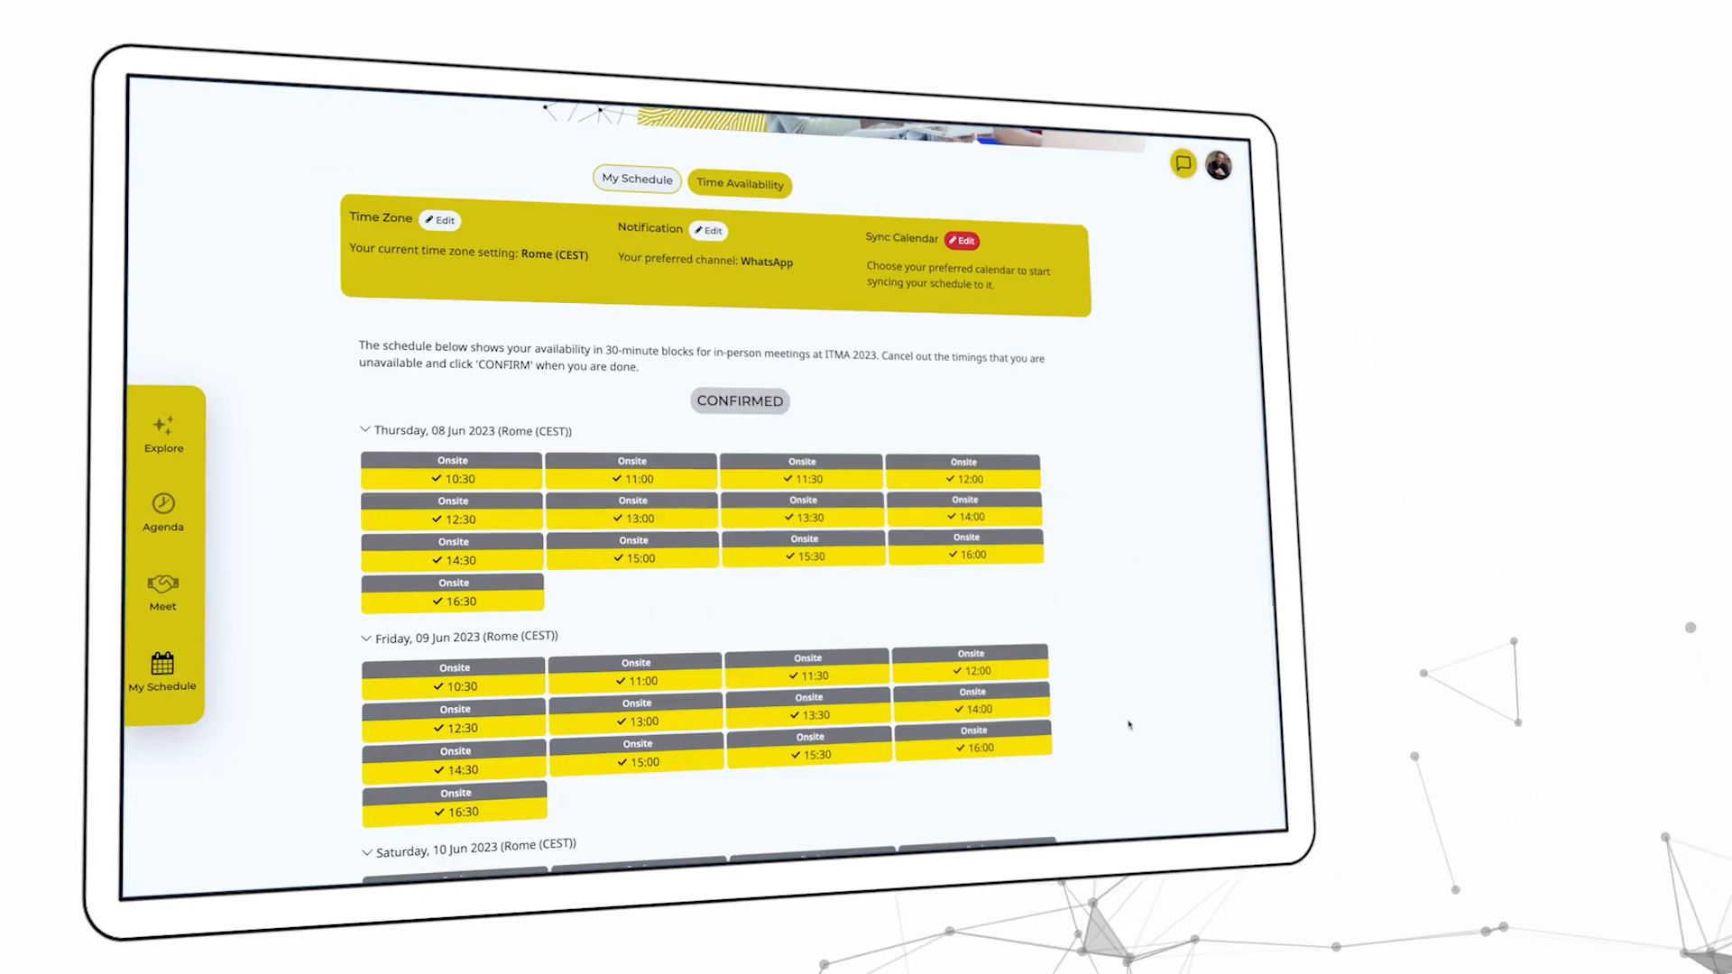
Step: Scroll through My Schedule's confirmed onsite time slots for the ITMA 2023 days
{"action": "scroll", "scroll_direction": "down", "scroll_amount": 3}
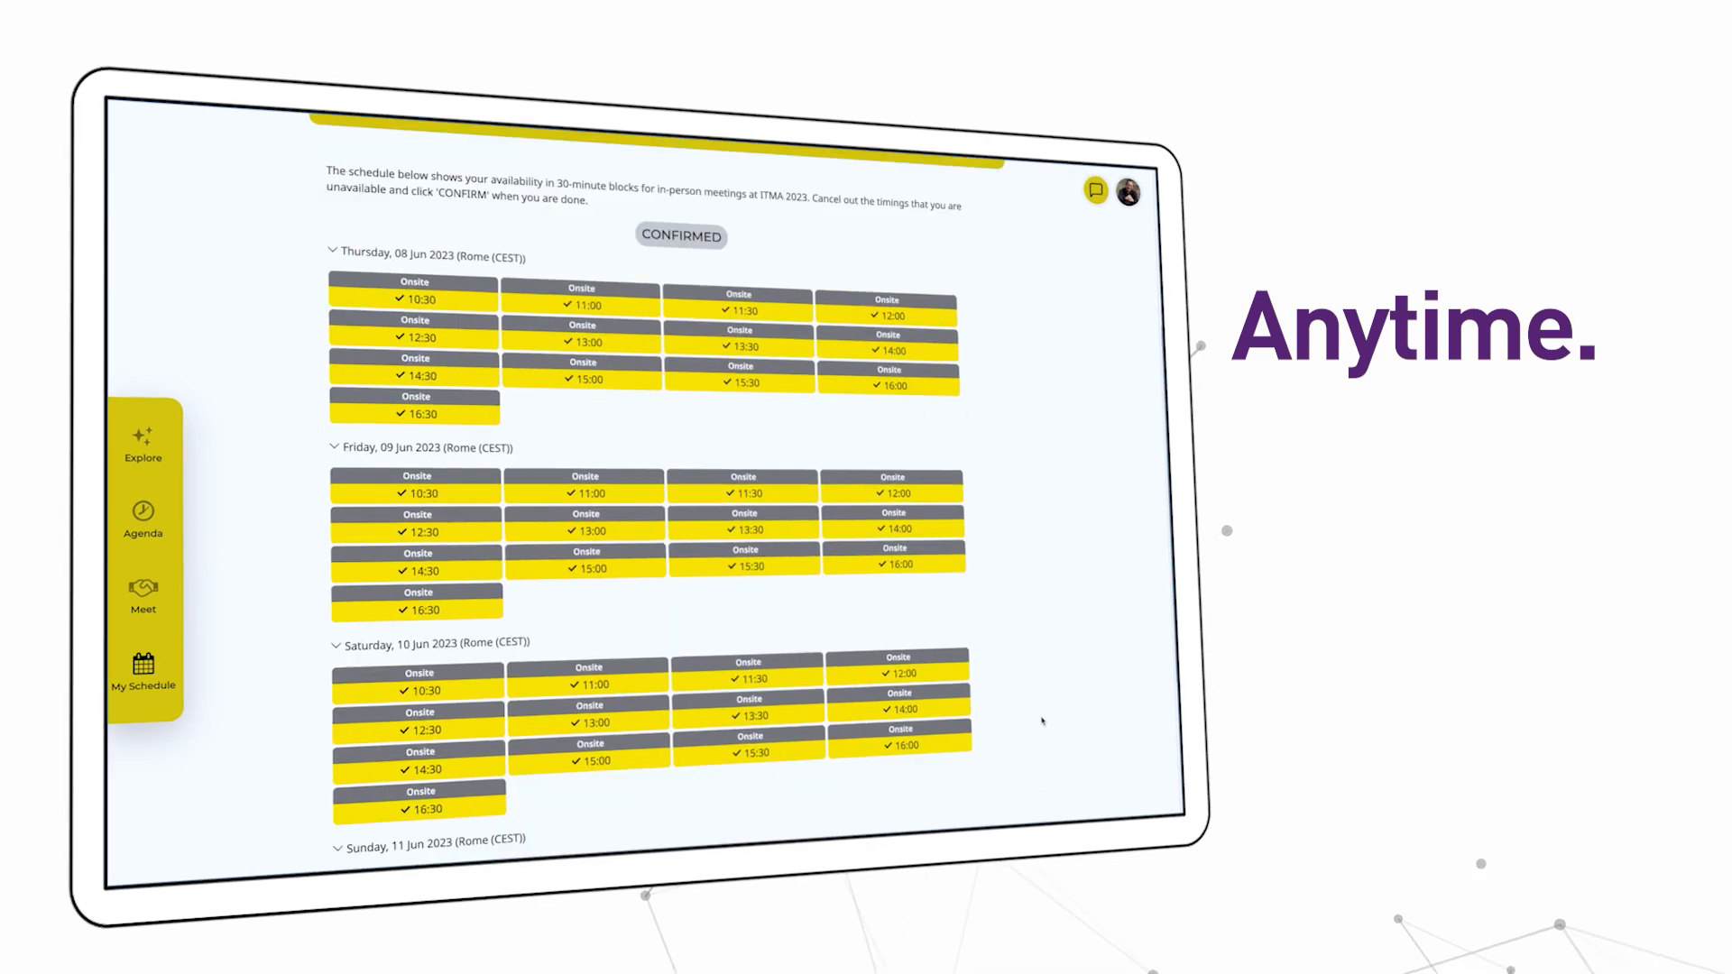